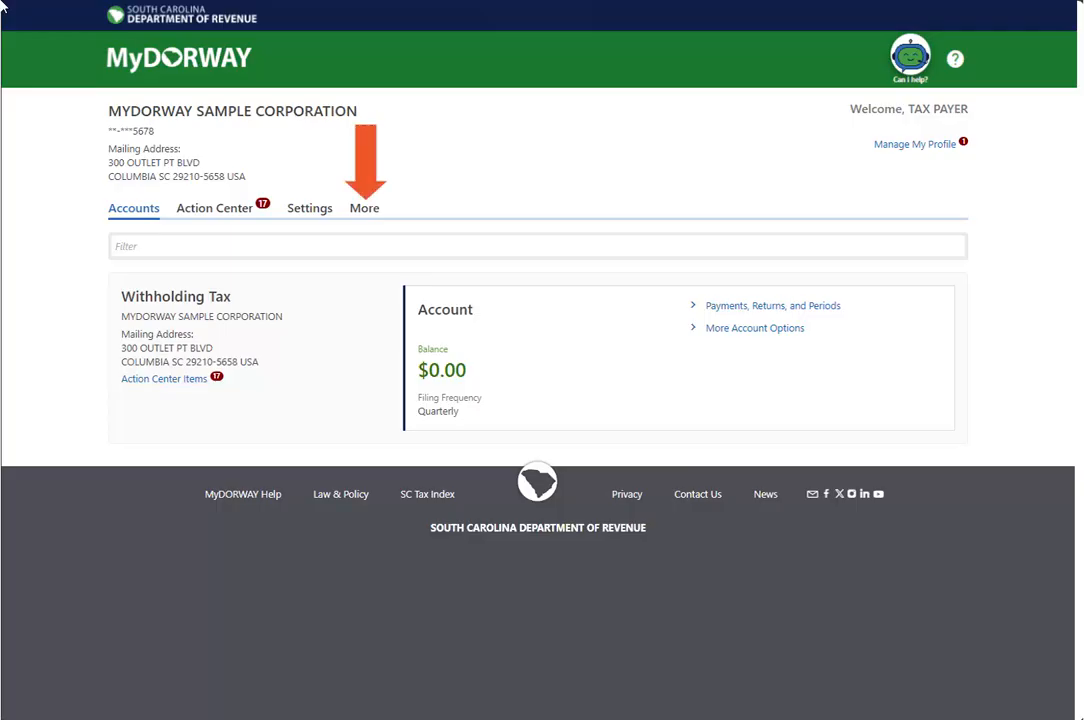
- Start a Request ACH Credit Banking Instructions from the More tab's Payments & Returns options
click(364, 208)
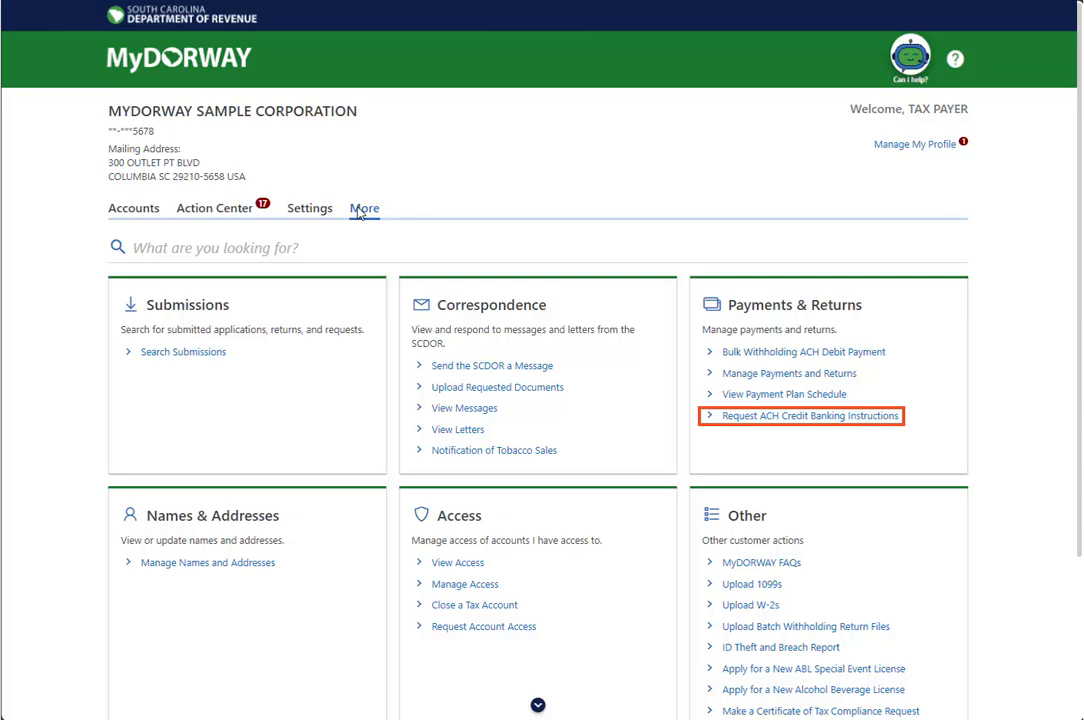
click(810, 414)
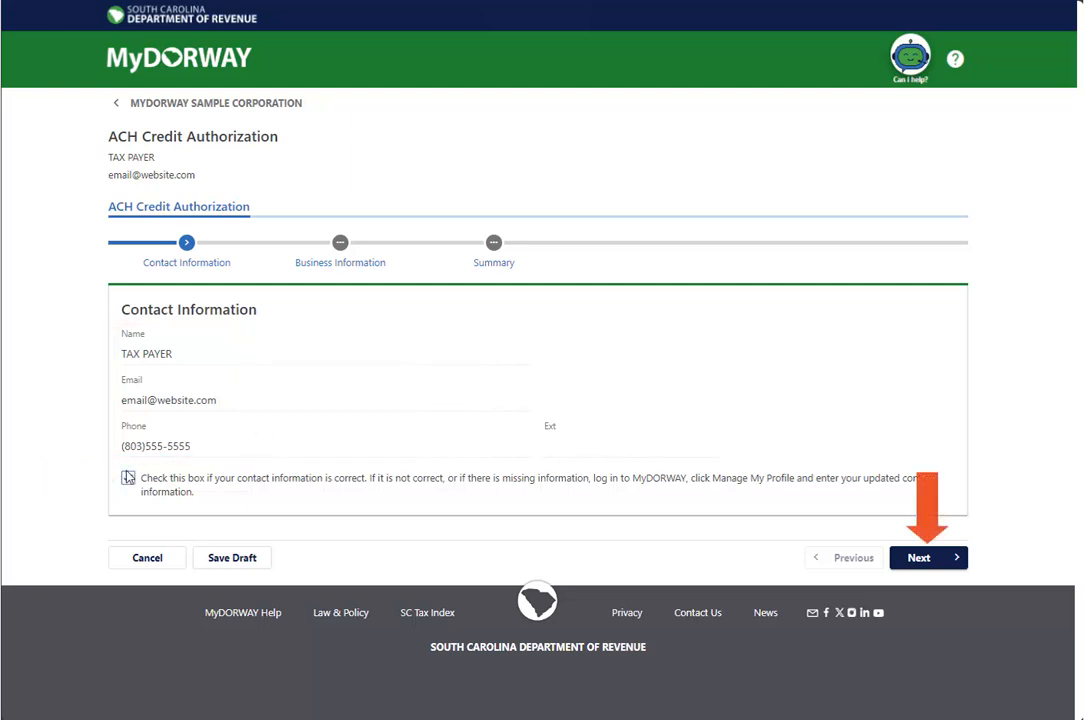
- Enter FEIN ID 67-XXXXXXX with Withholding Tax as tax type and continue to the summary
click(916, 556)
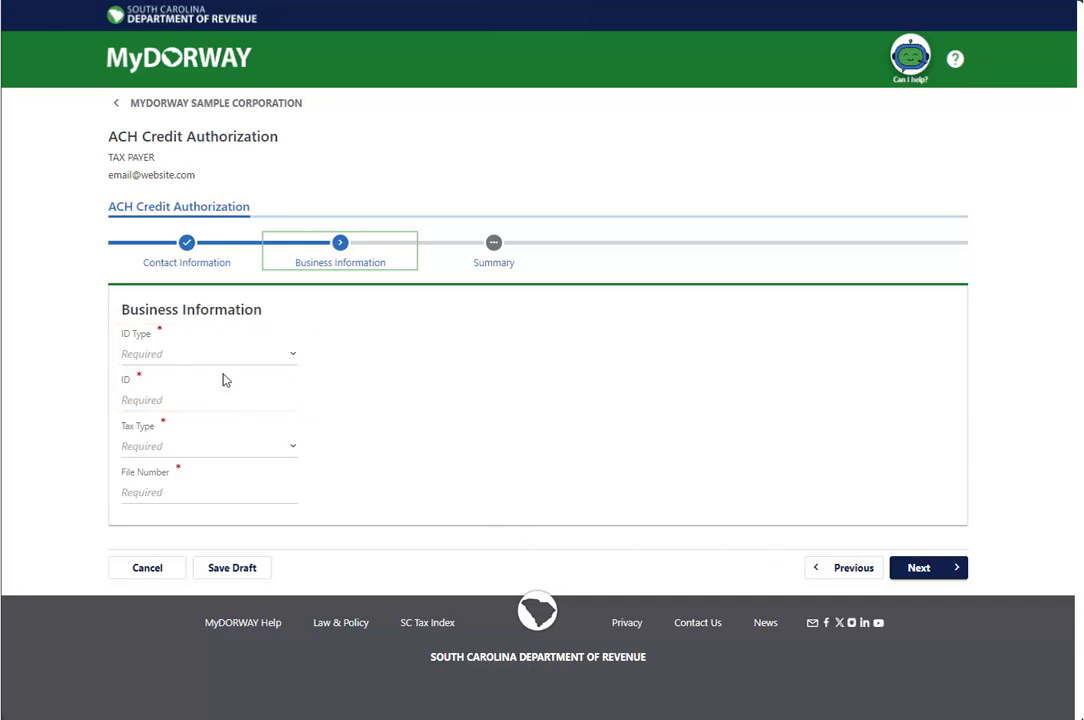
click(208, 354)
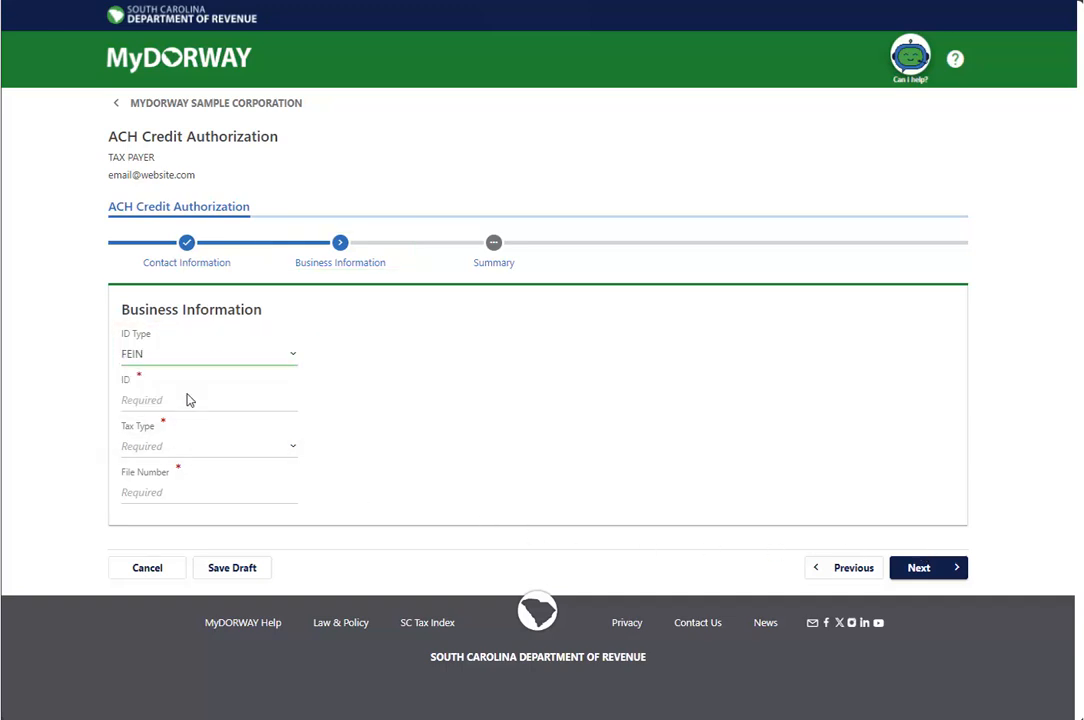
text(67-XXXXXXX)
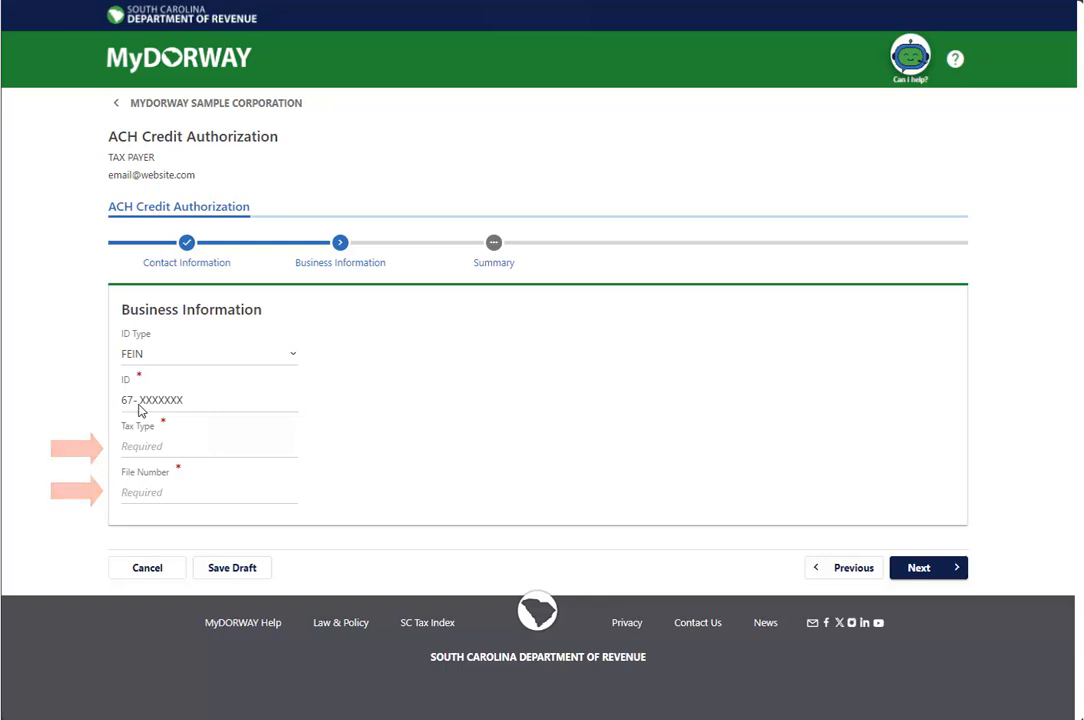
click(208, 446)
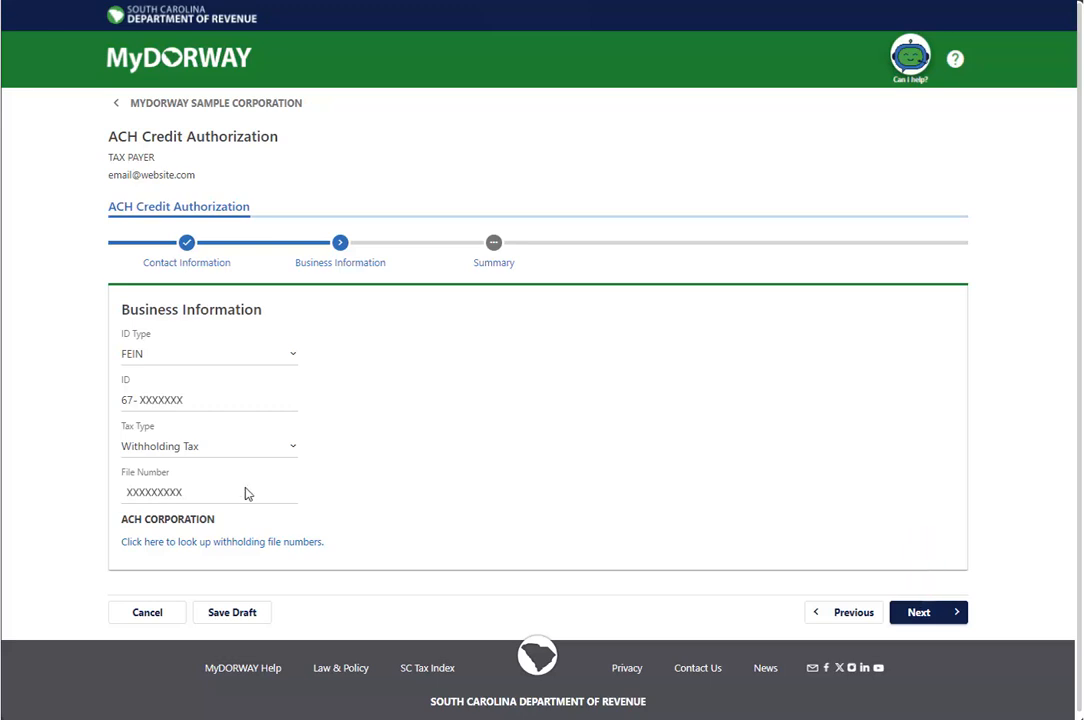
click(926, 612)
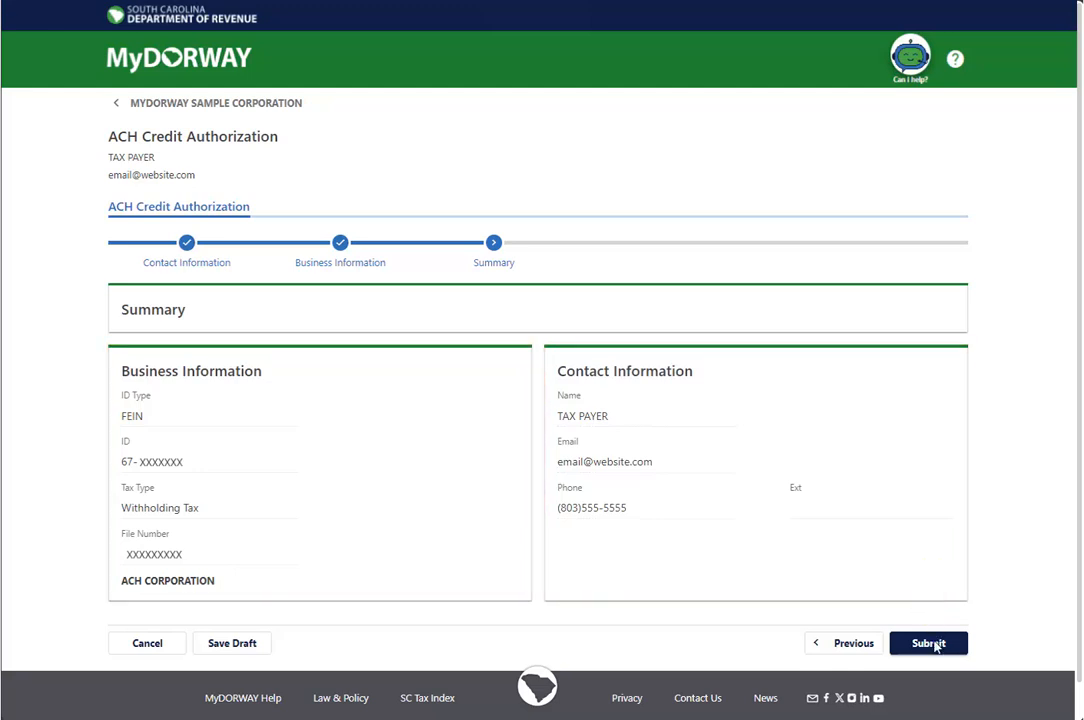
- Submit the authorization, sign with the password, and bring up the printable approval letter
click(928, 644)
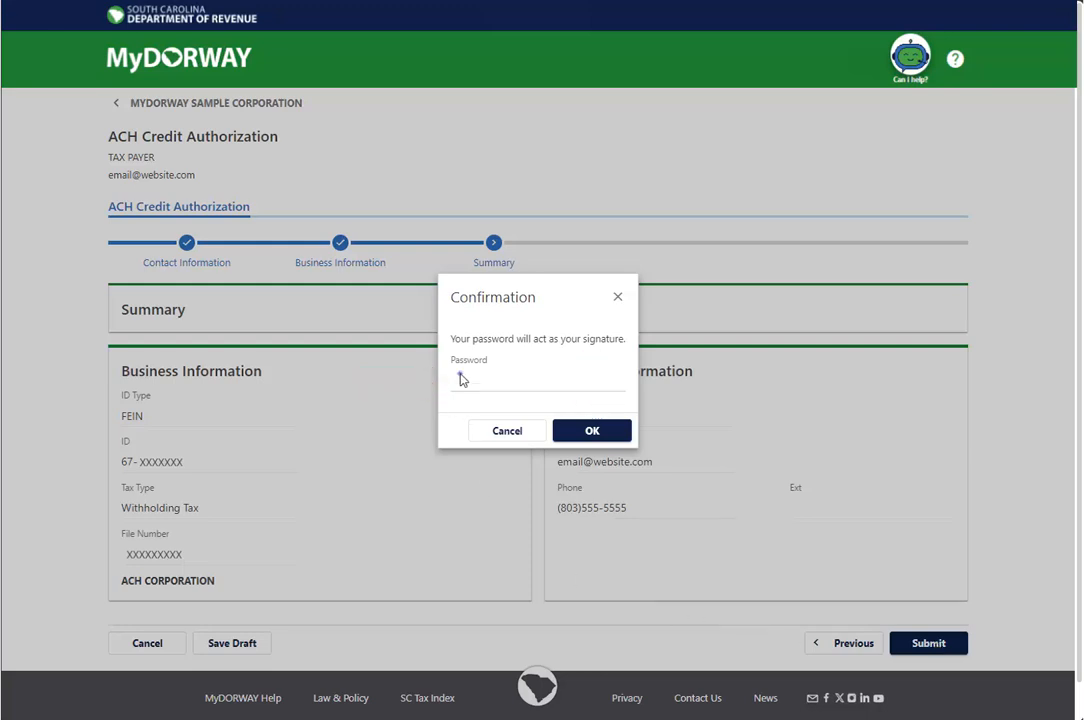
click(592, 430)
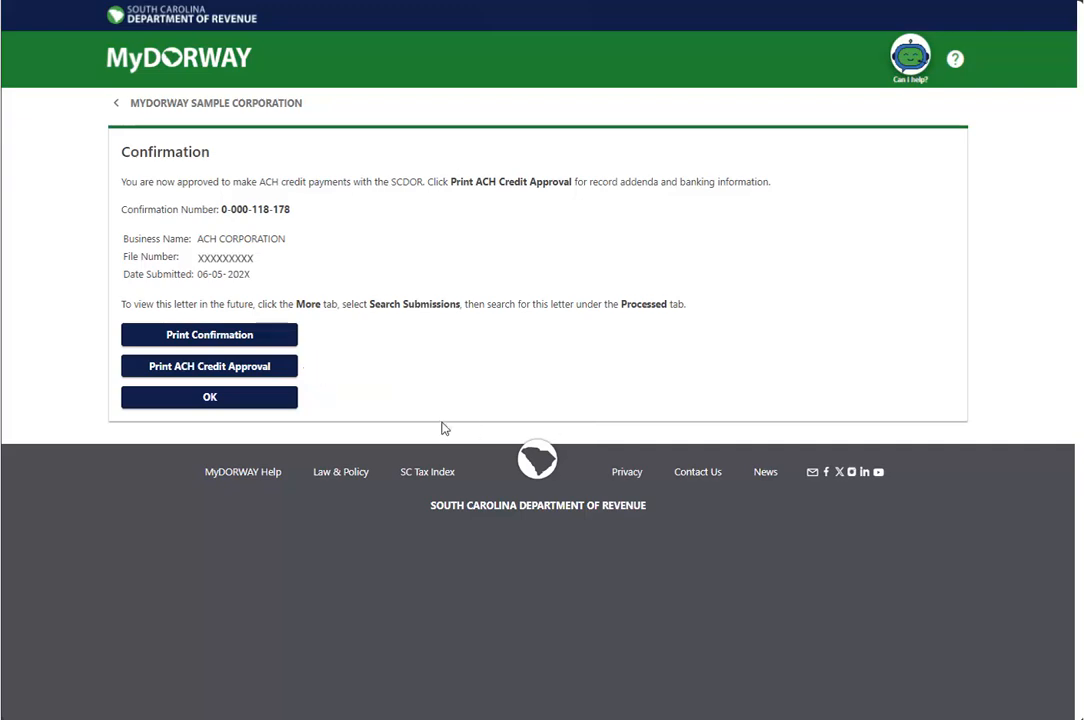
click(208, 364)
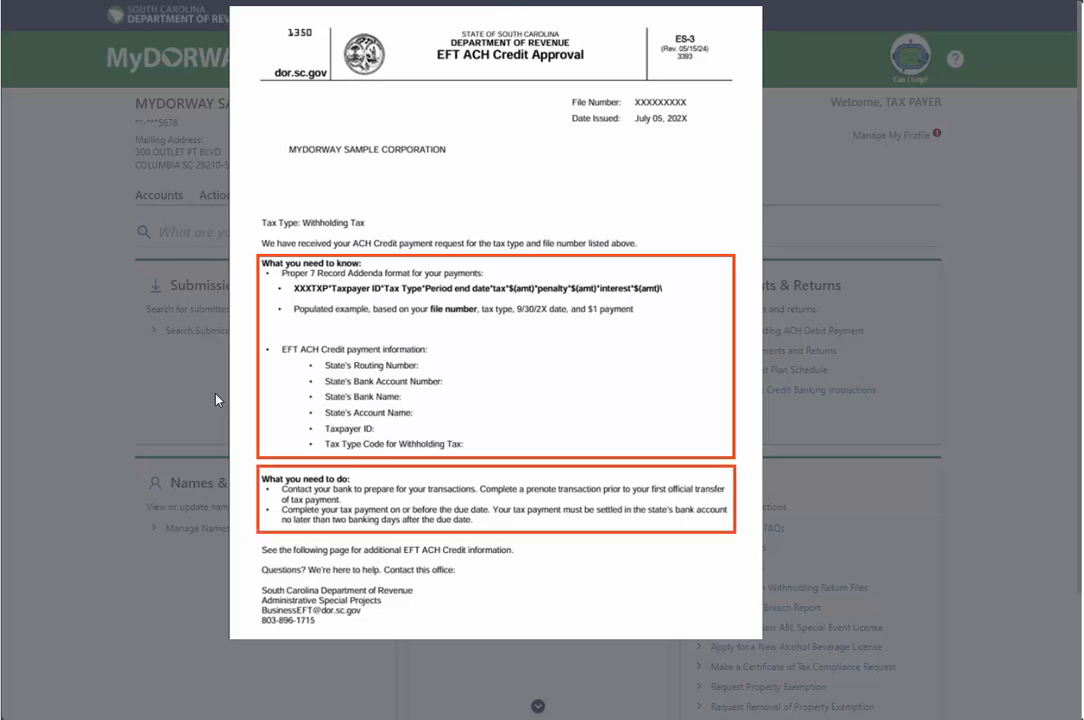
- Review the EFT ACH Credit Approval letter preview and close it back to the More page
scroll(down, 3)
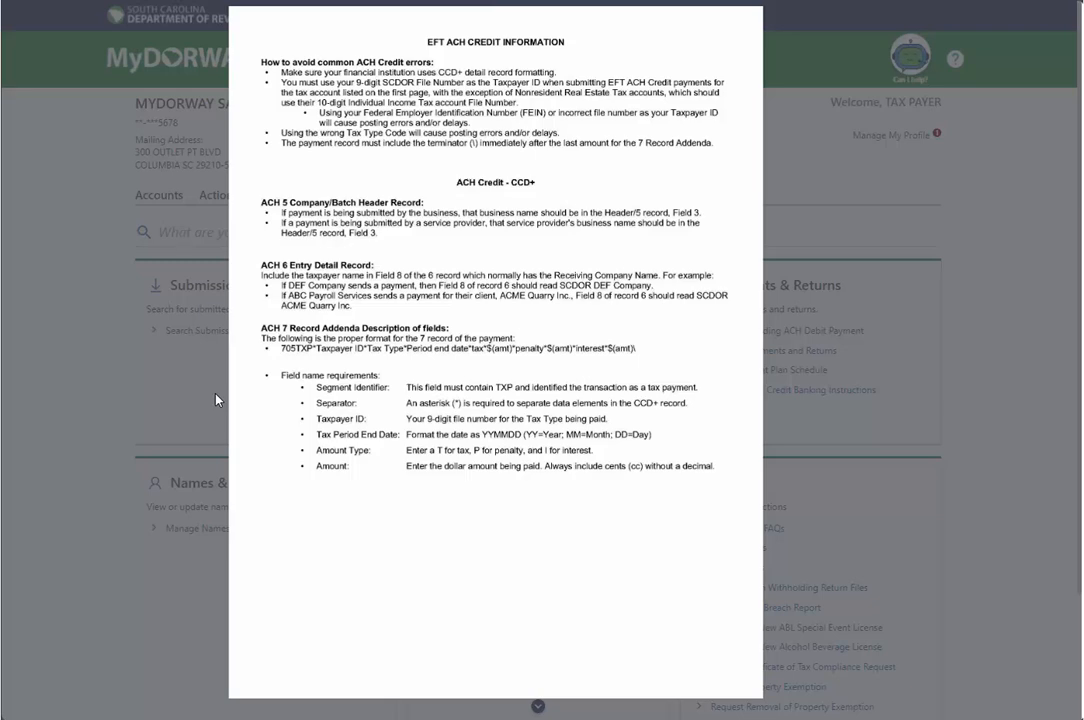
click(536, 706)
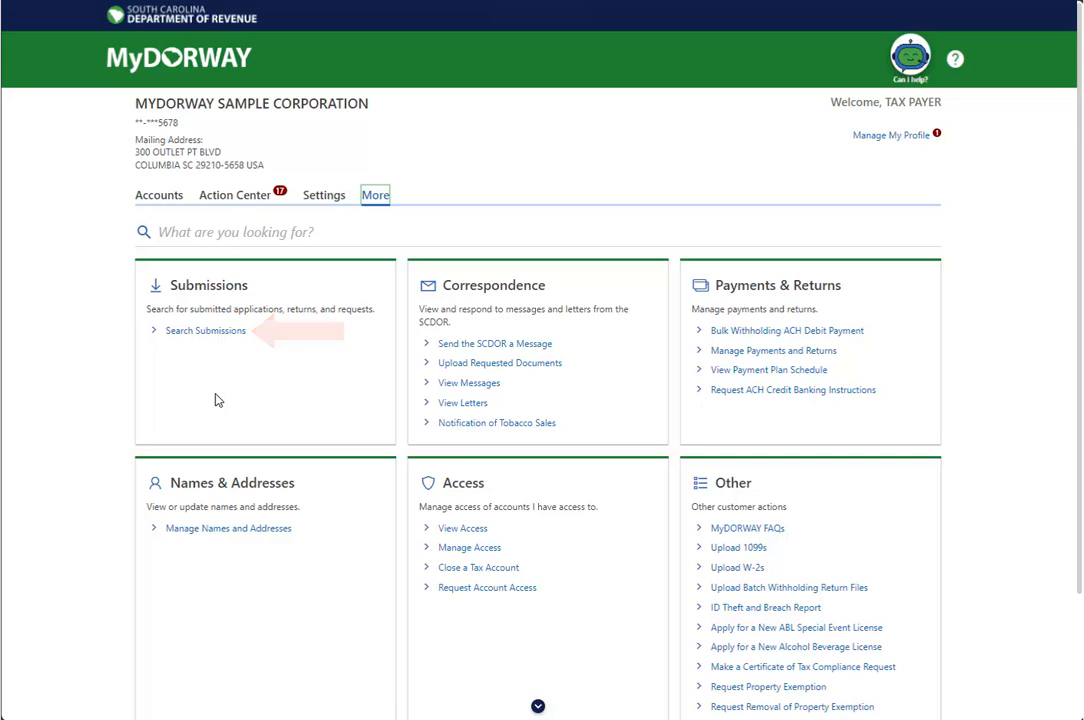
- Search submissions and open the pending ACH Credit Authorization
click(204, 330)
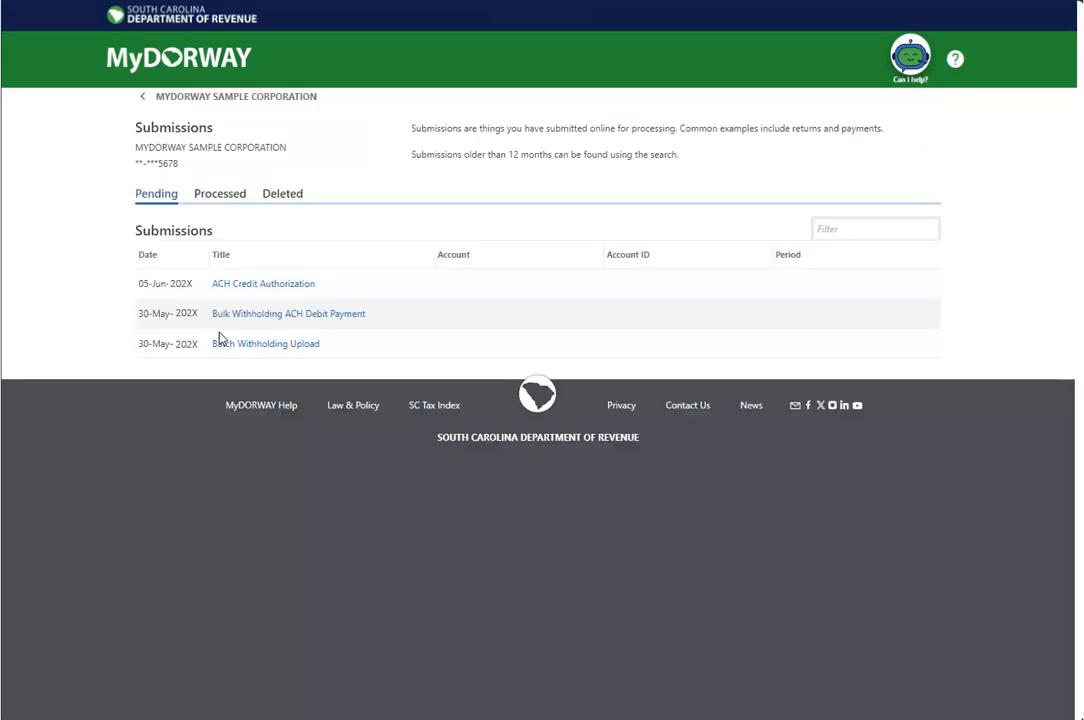
click(264, 284)
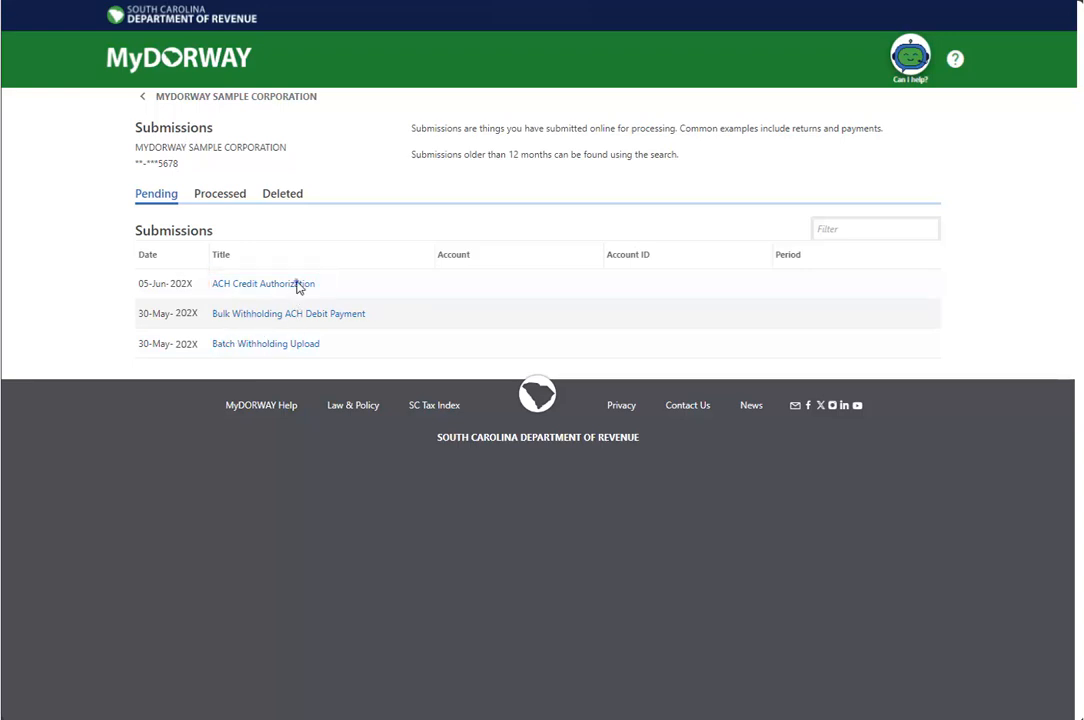
click(264, 284)
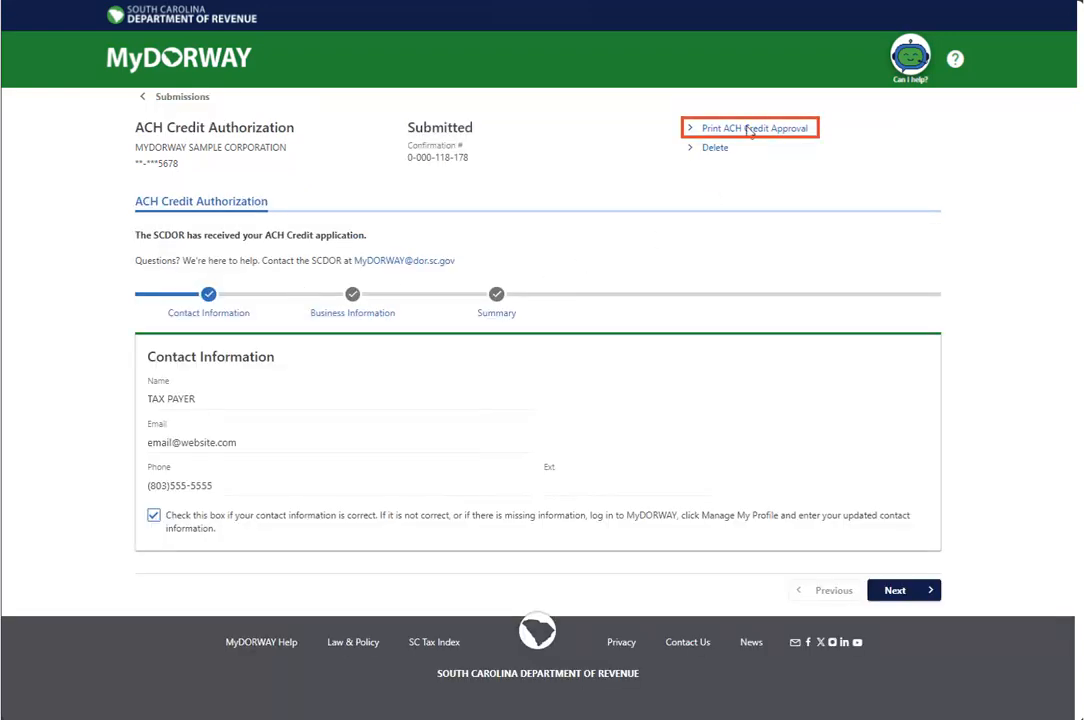